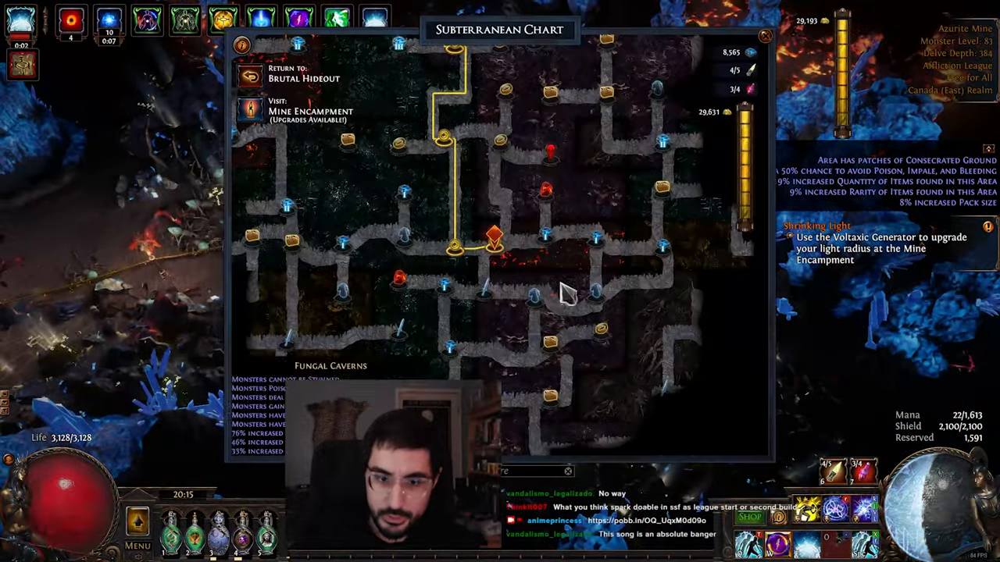
# - Dismiss the overlay and return to the synthesised map fight
pyautogui.press('escape')
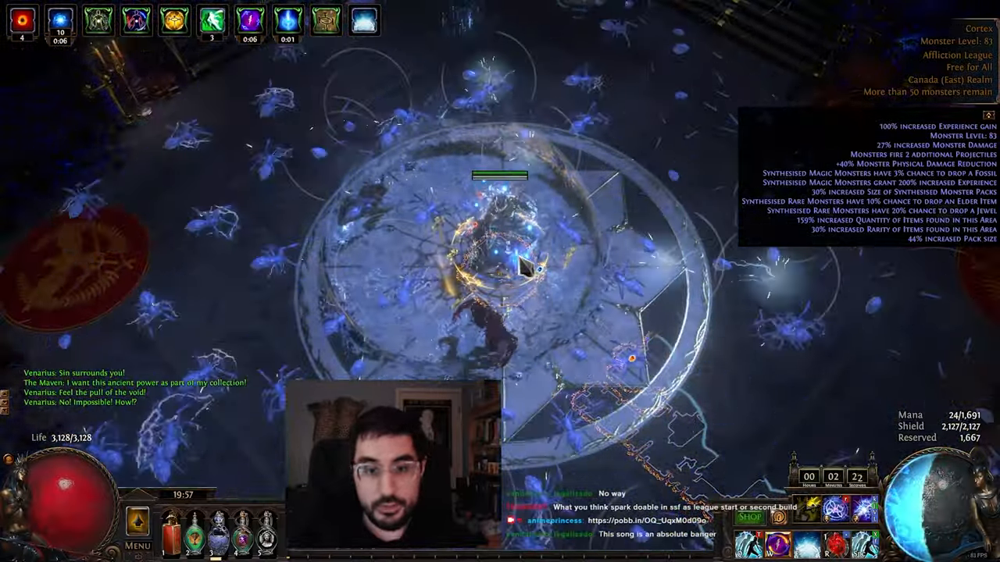
pyautogui.press('i')
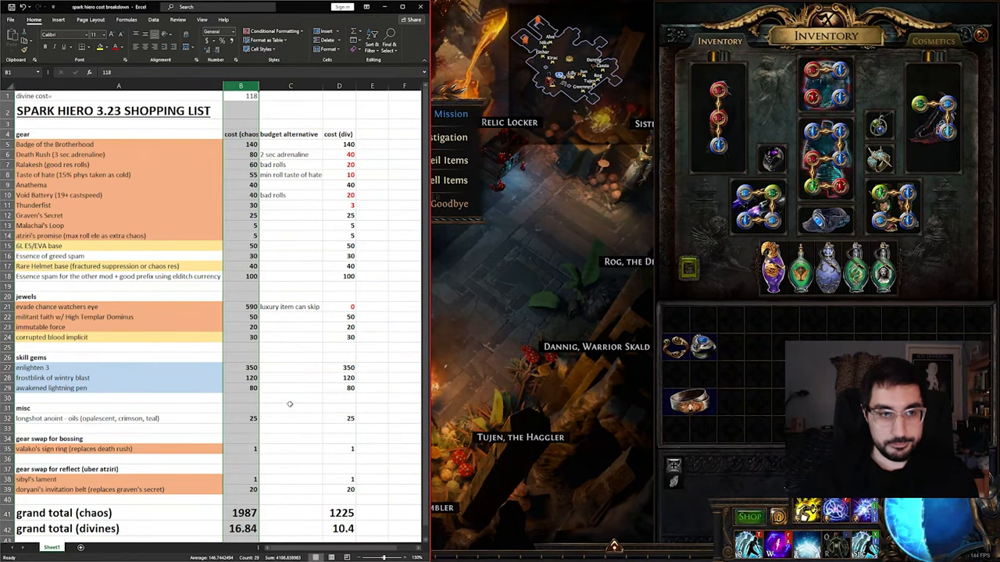
# - Inspect Rakalesh's Impatience Riveted Boots in the inventory beside the shopping list
pyautogui.click(291, 408)
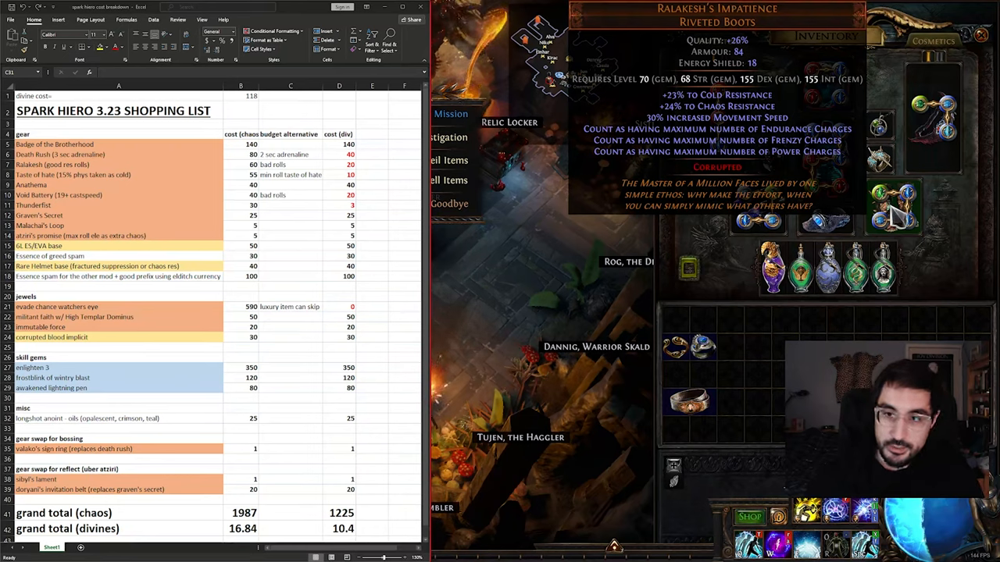
pyautogui.moveTo(945, 156)
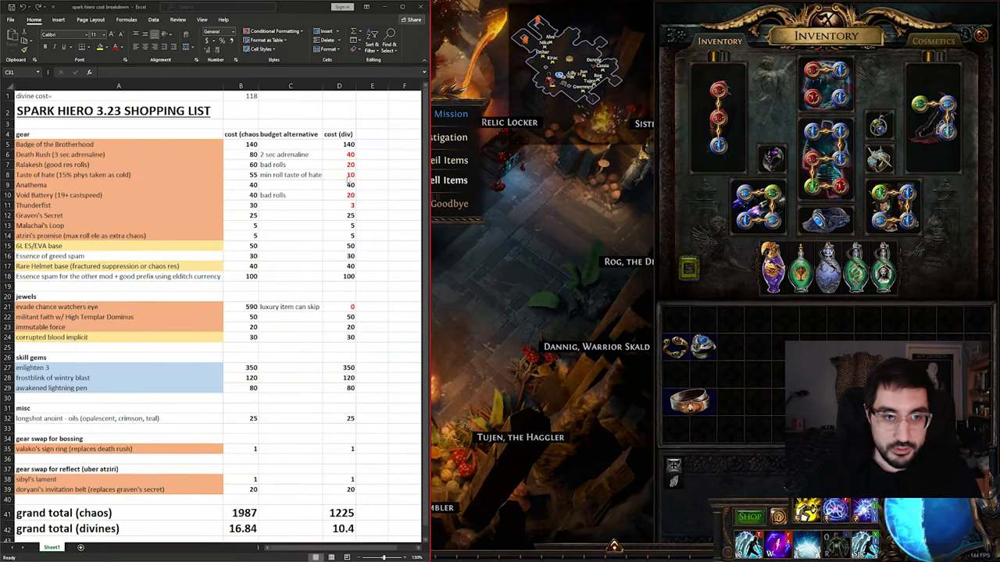
pyautogui.click(337, 175)
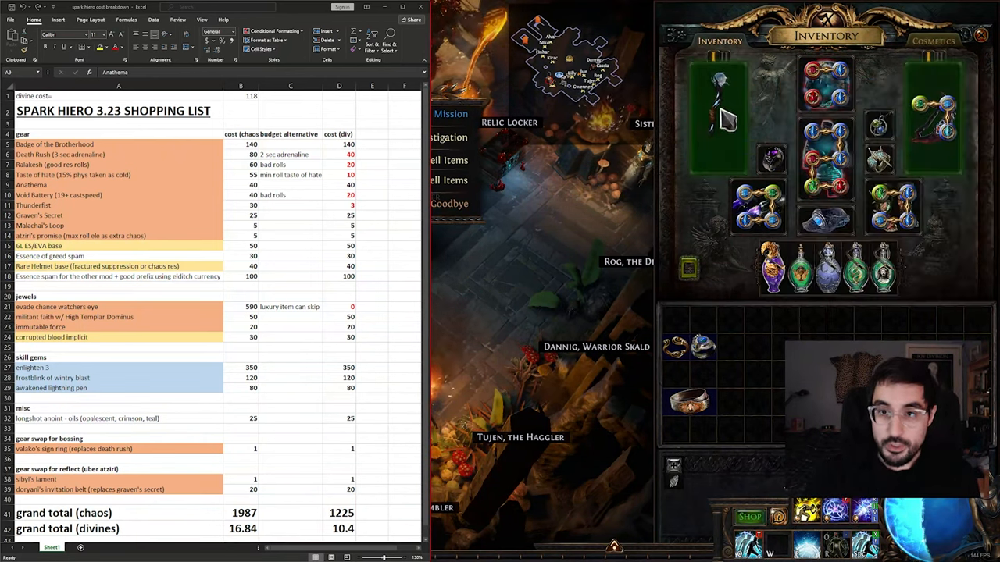
pyautogui.moveTo(717, 118)
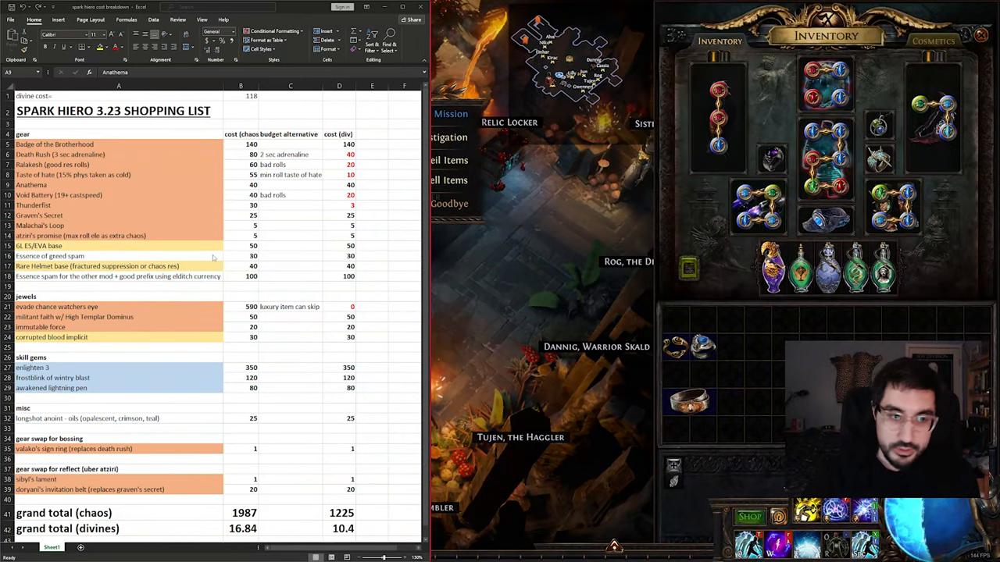
pyautogui.moveTo(757, 206)
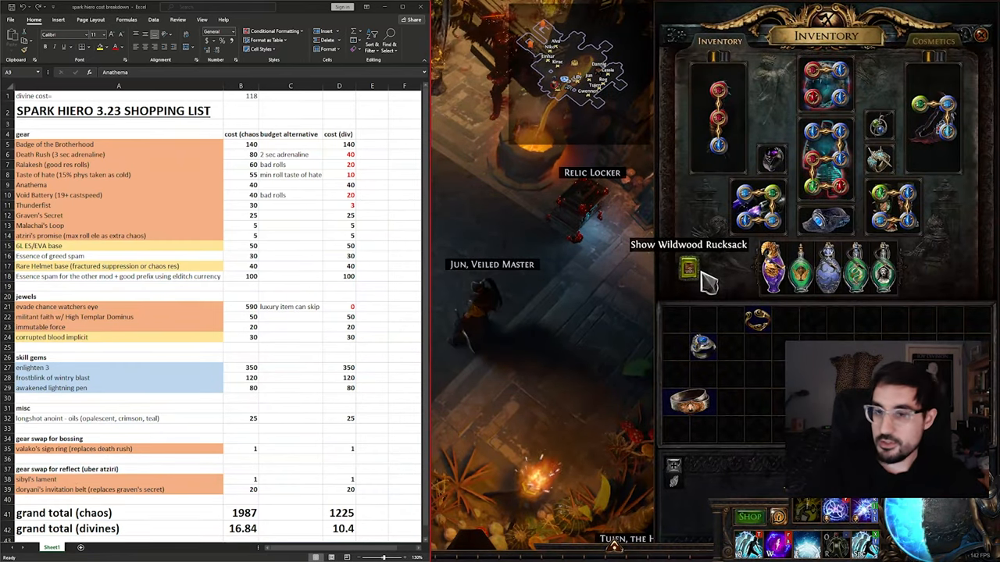
pyautogui.moveTo(768, 323)
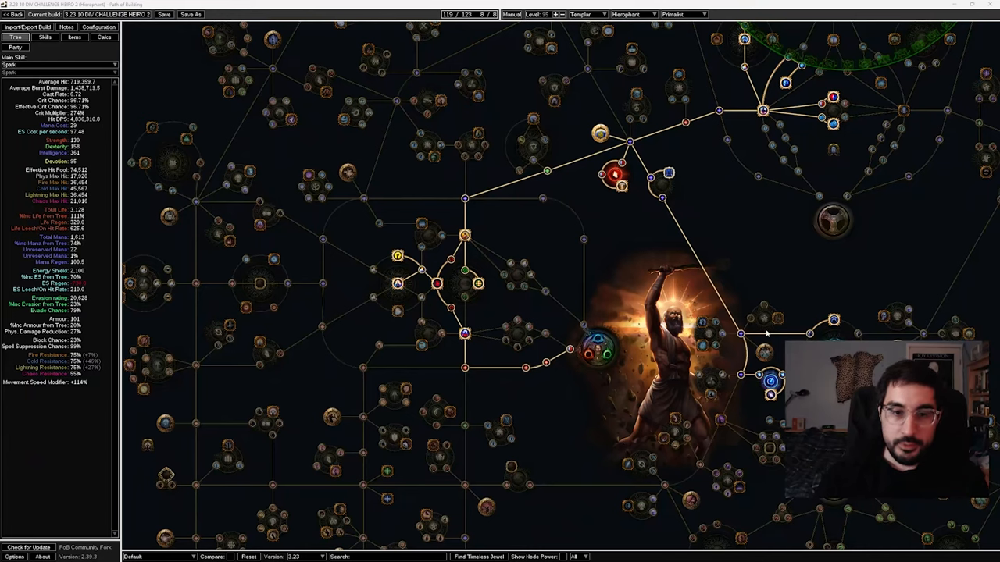
pyautogui.moveTo(758, 331)
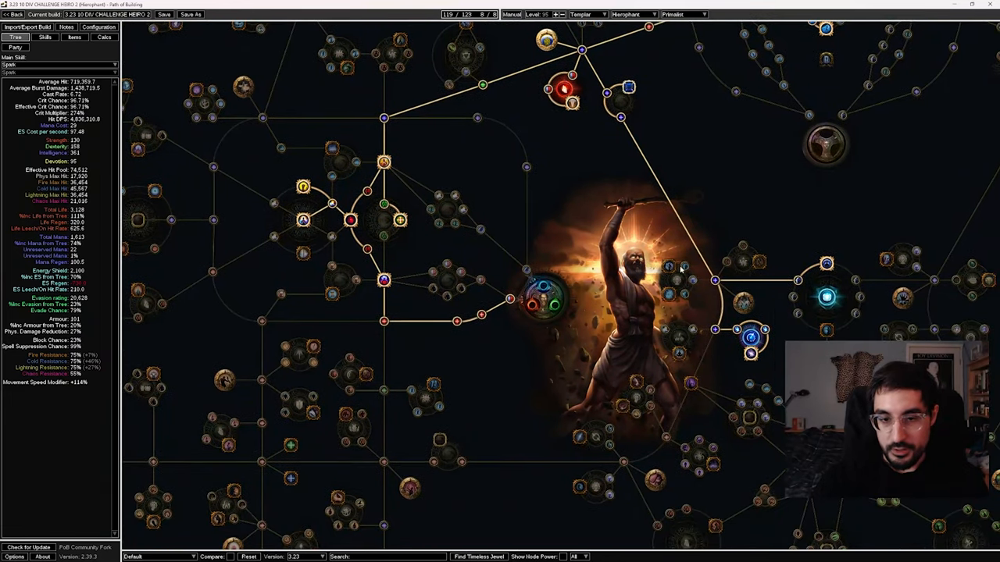
pyautogui.moveTo(516, 309)
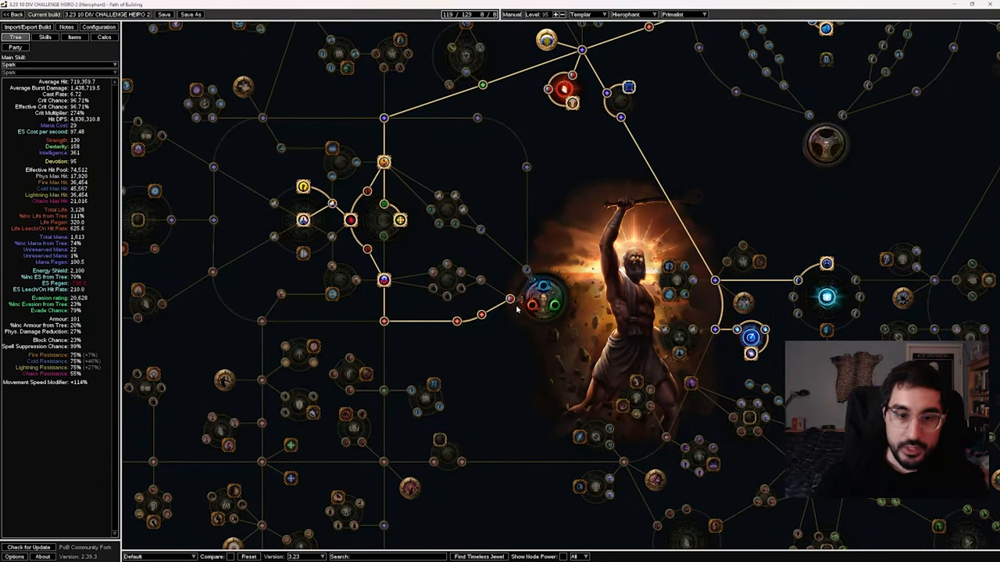
pyautogui.moveTo(422, 339)
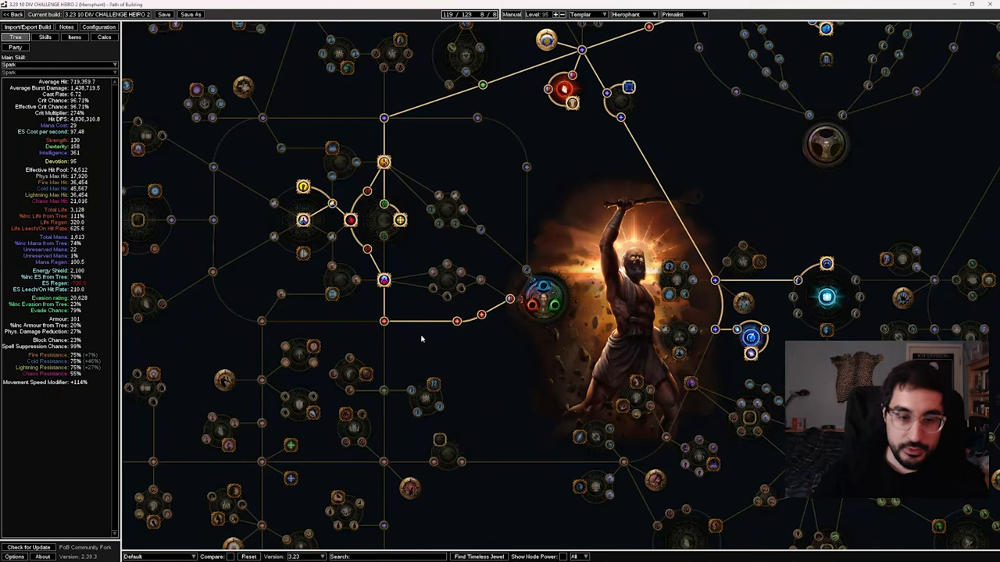
pyautogui.moveTo(383, 333)
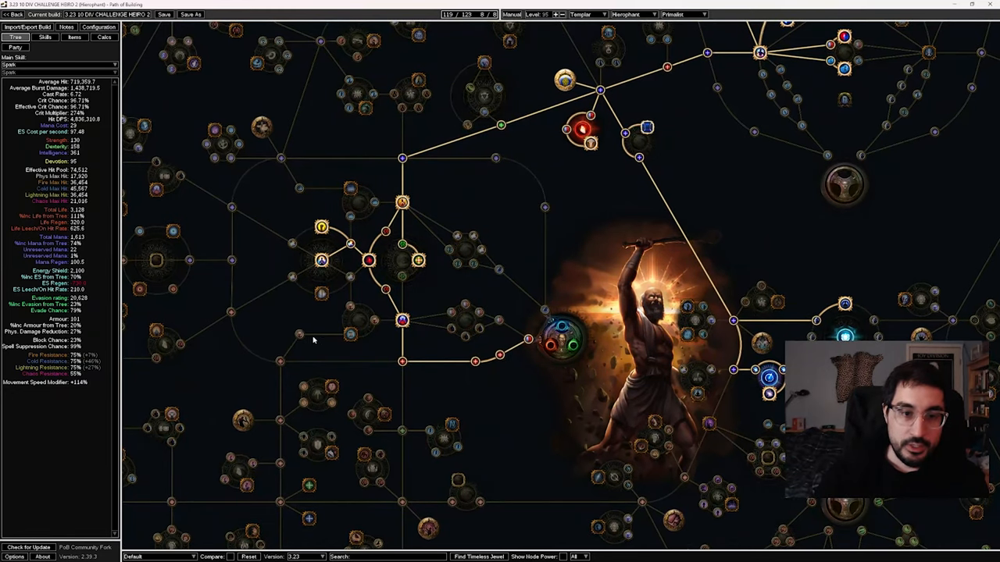
pyautogui.moveTo(547, 219)
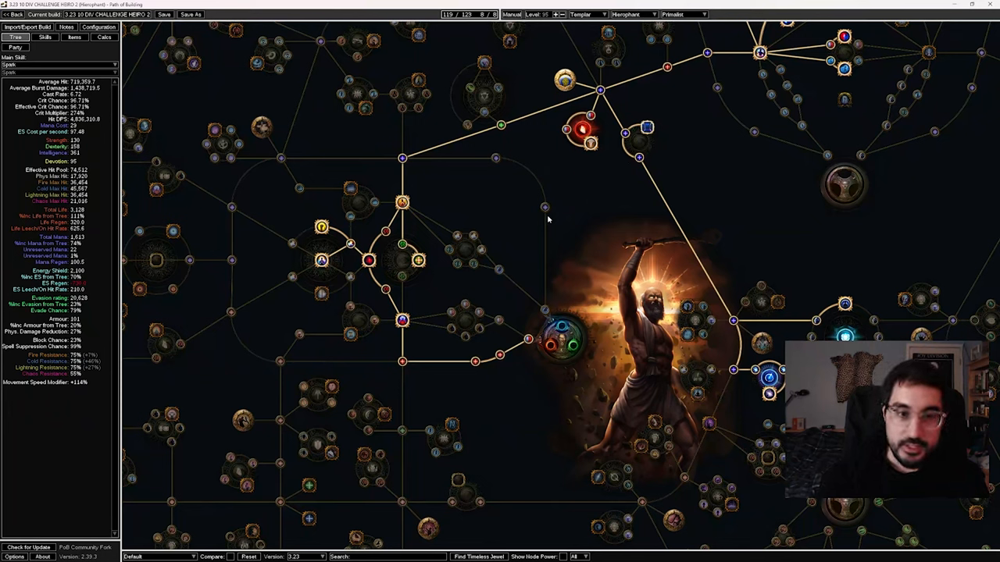
pyautogui.moveTo(617, 228)
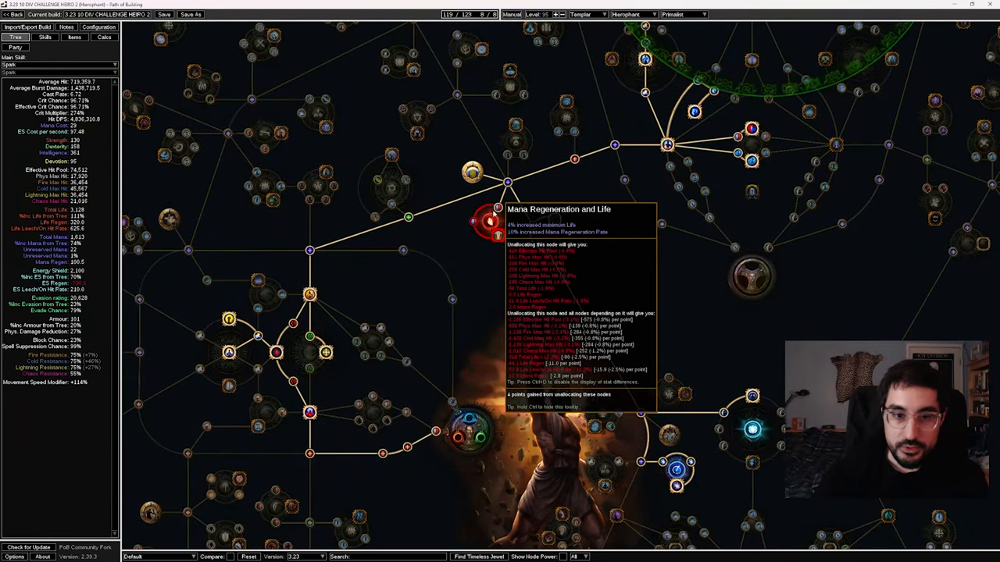
pyautogui.moveTo(488, 222)
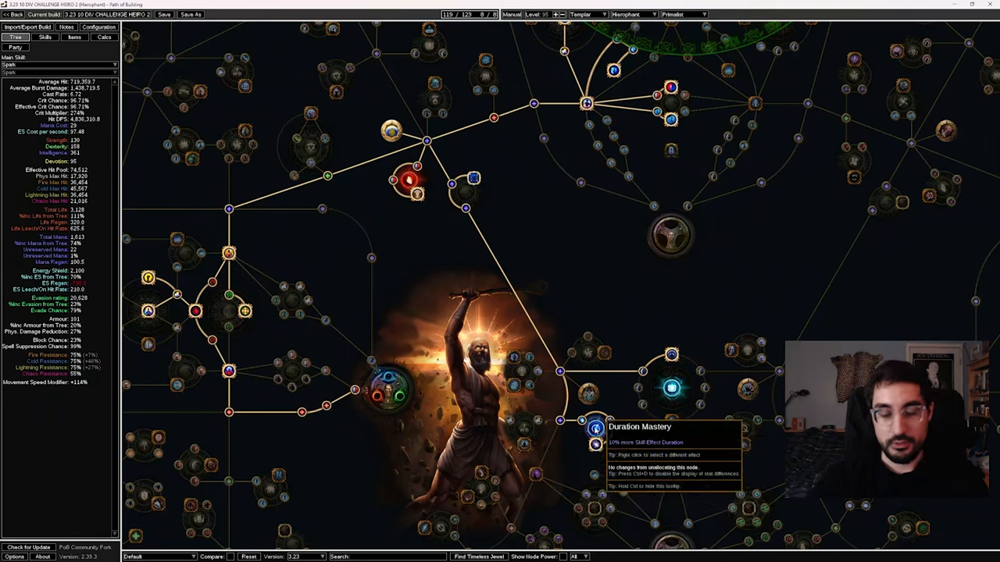
pyautogui.moveTo(670, 353)
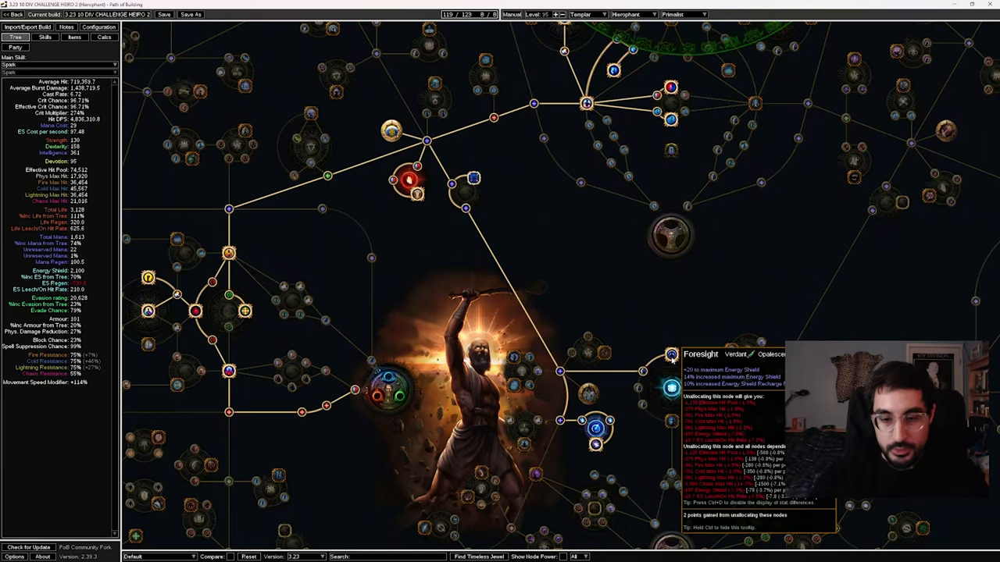
pyautogui.moveTo(670, 387)
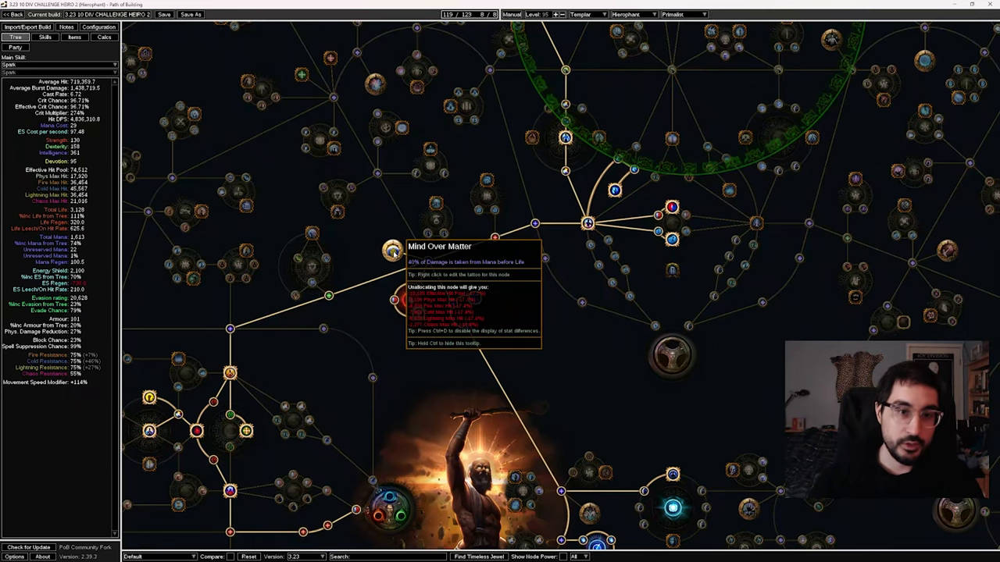
pyautogui.moveTo(550, 278)
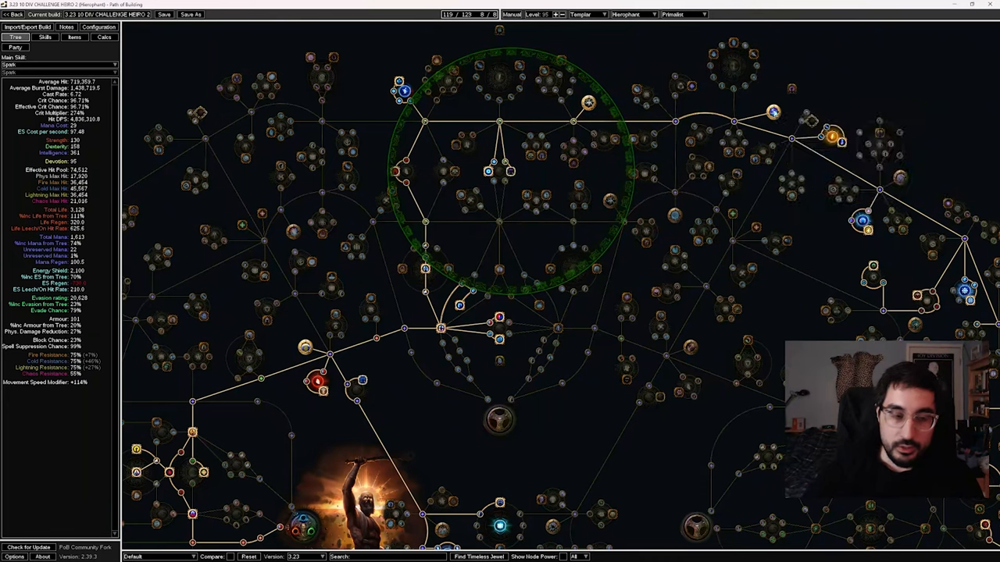
pyautogui.moveTo(773, 112)
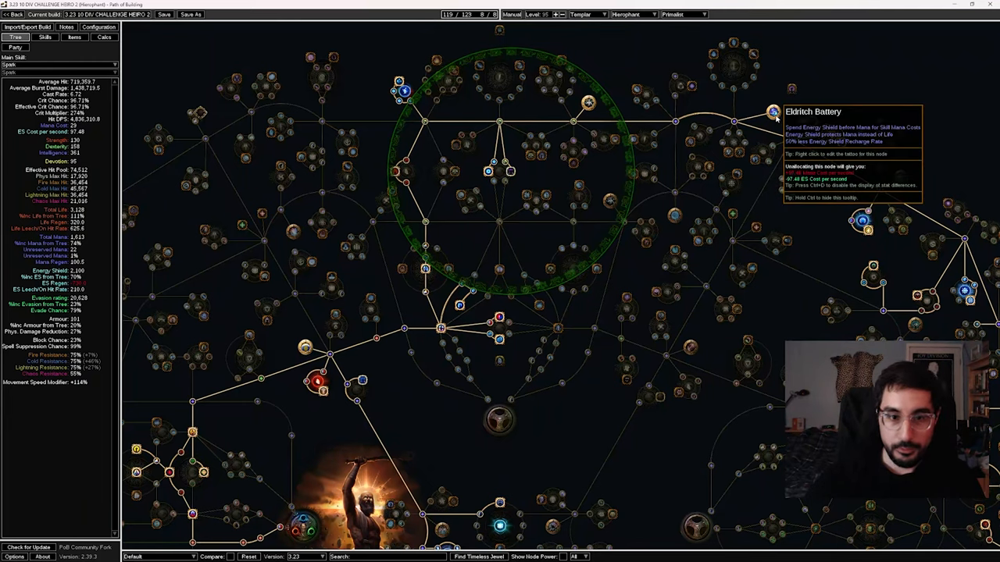
pyautogui.moveTo(734, 82)
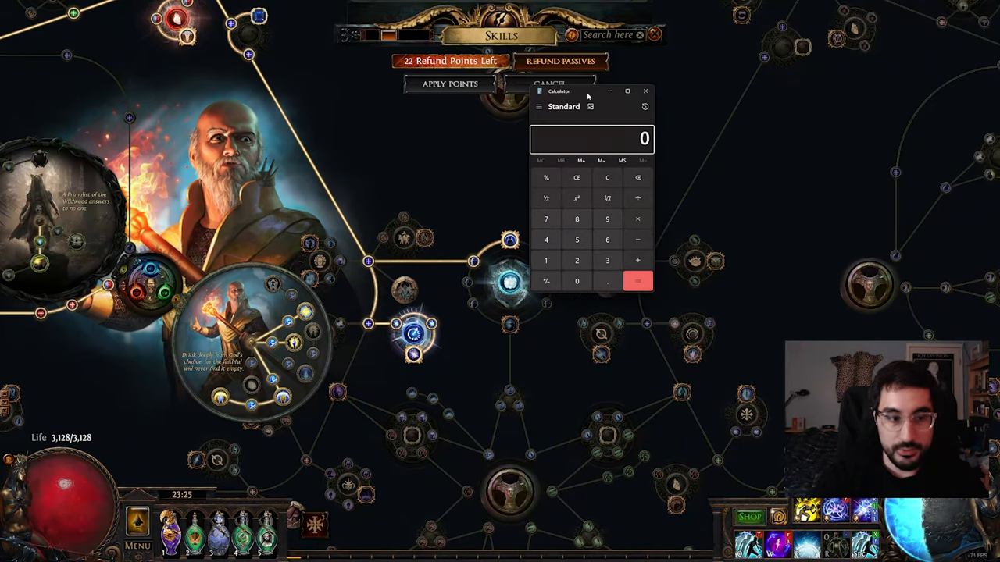
# - Work out 66% of 3128 life as 2,064.48 in Calculator, then close it
pyautogui.write('3128')
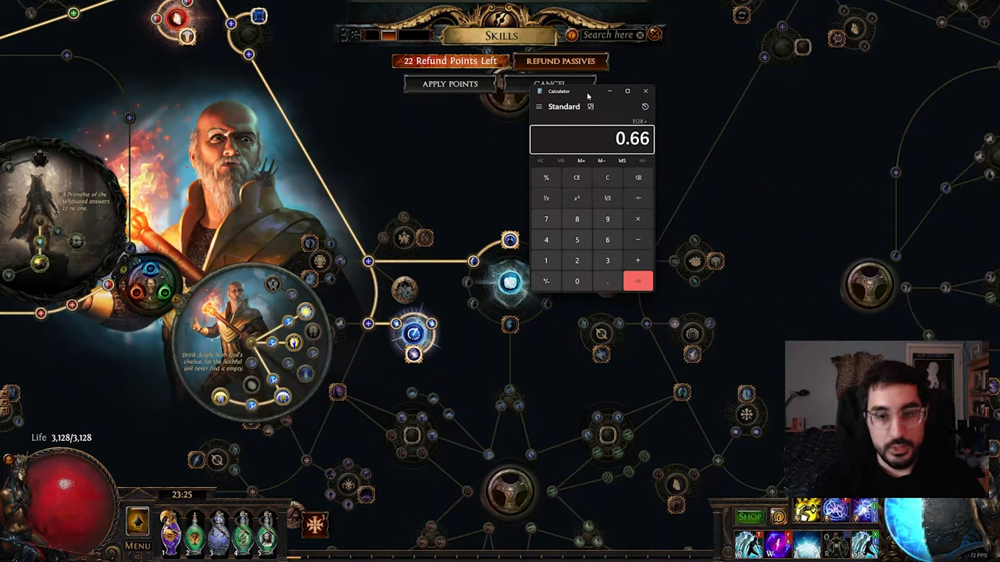
pyautogui.click(637, 281)
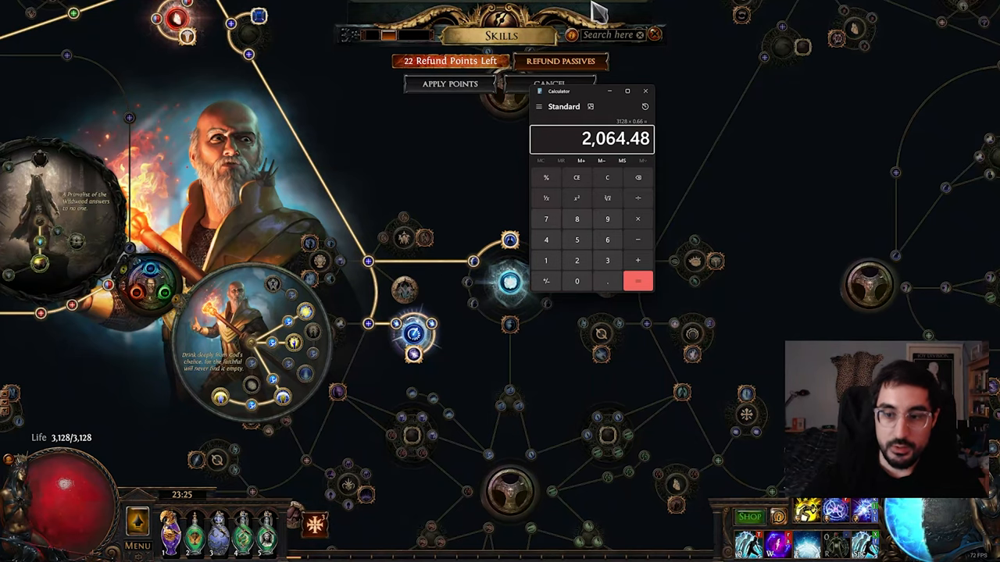
pyautogui.click(645, 91)
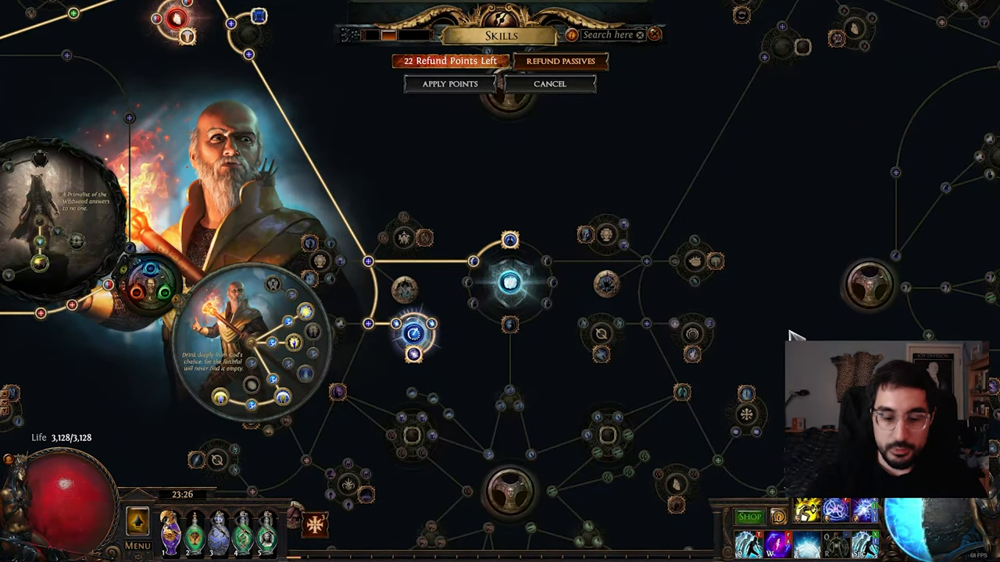
pyautogui.press('i')
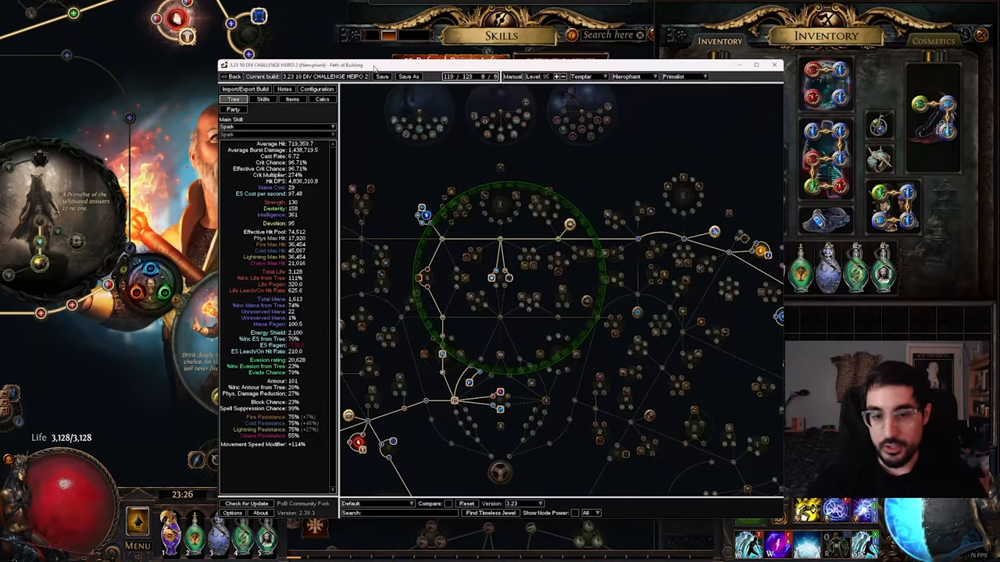
# - Maximize Path of Building so the passive tree fills the screen
pyautogui.click(756, 66)
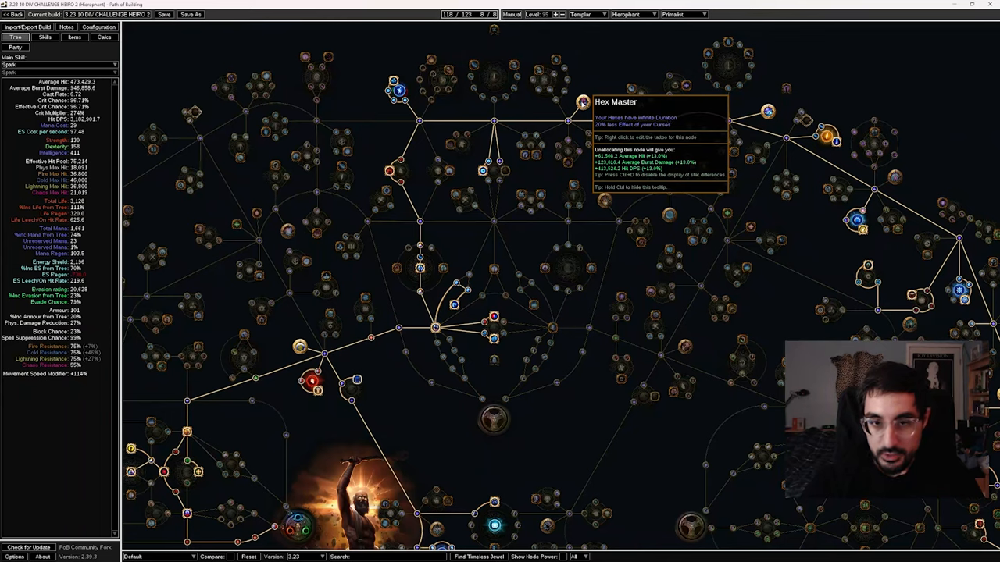
pyautogui.click(581, 102)
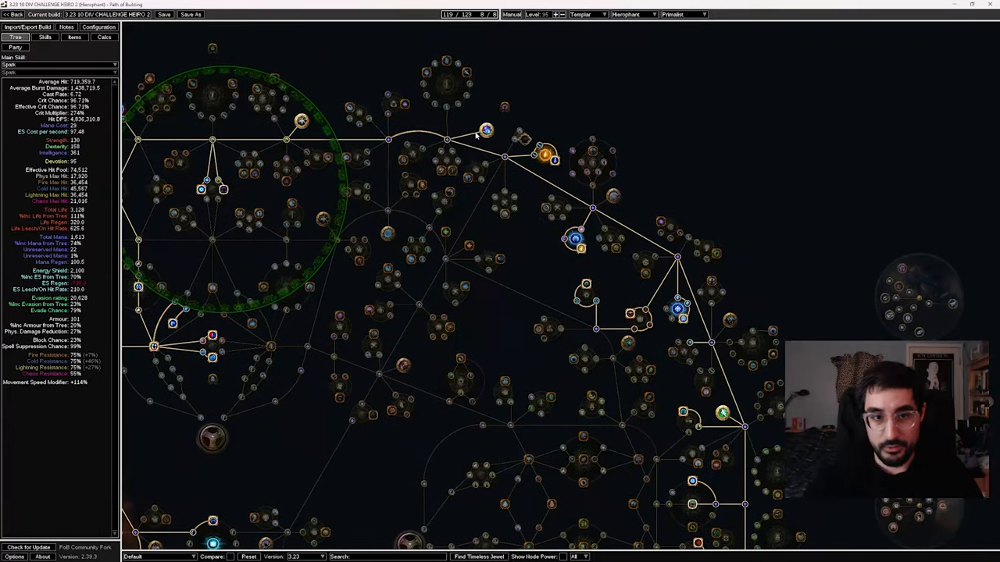
pyautogui.moveTo(488, 132)
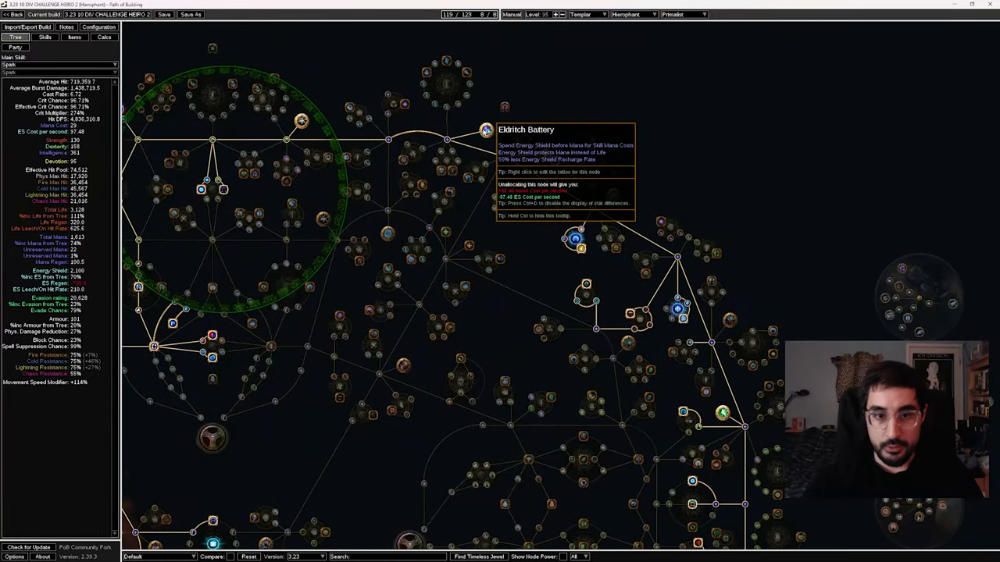
pyautogui.moveTo(546, 155)
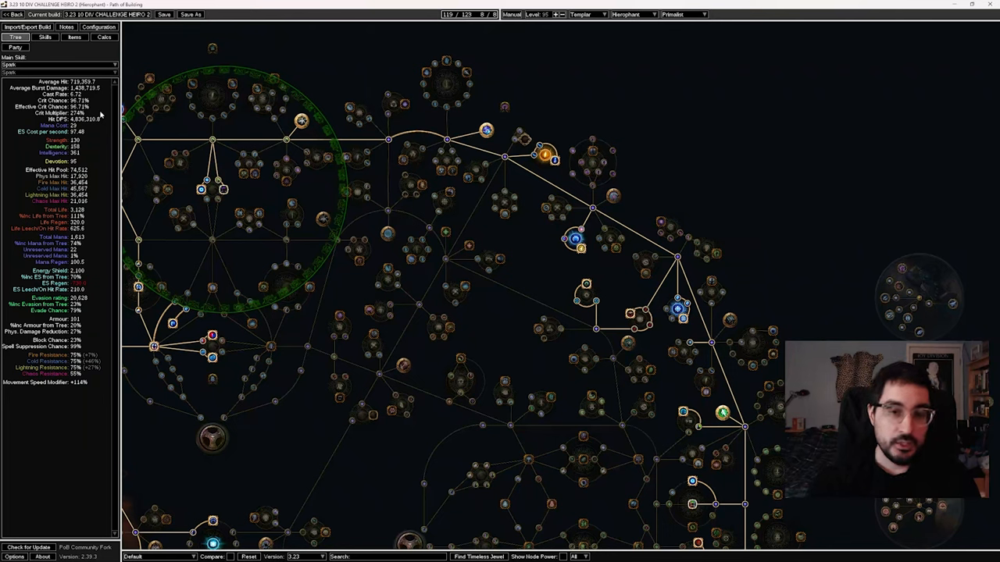
pyautogui.moveTo(186, 53)
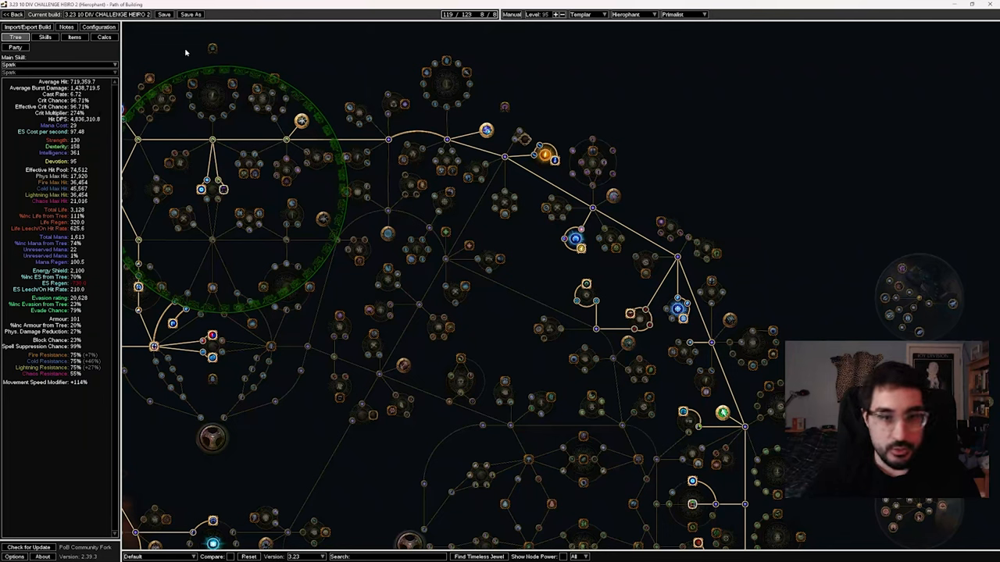
pyautogui.moveTo(113, 116)
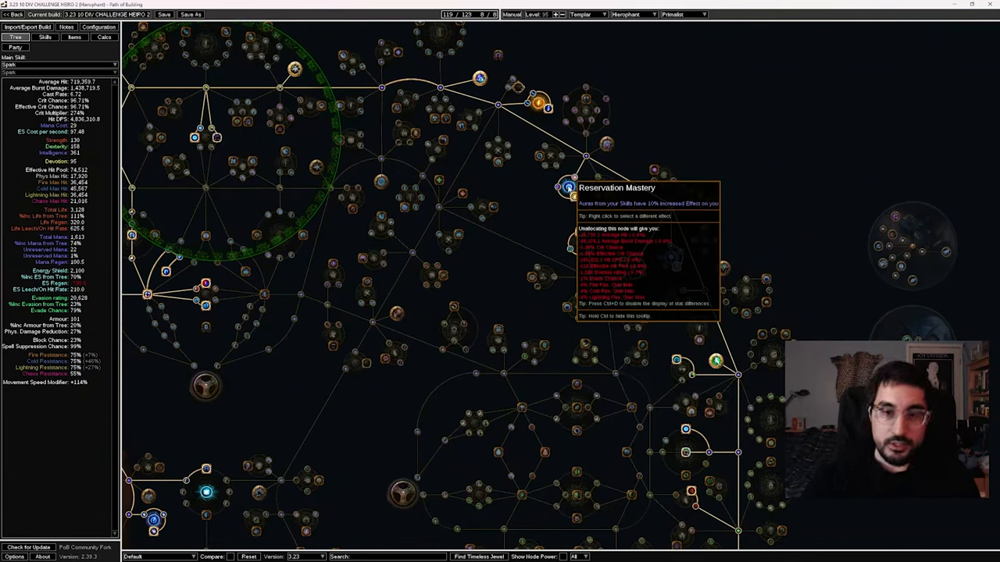
pyautogui.moveTo(541, 196)
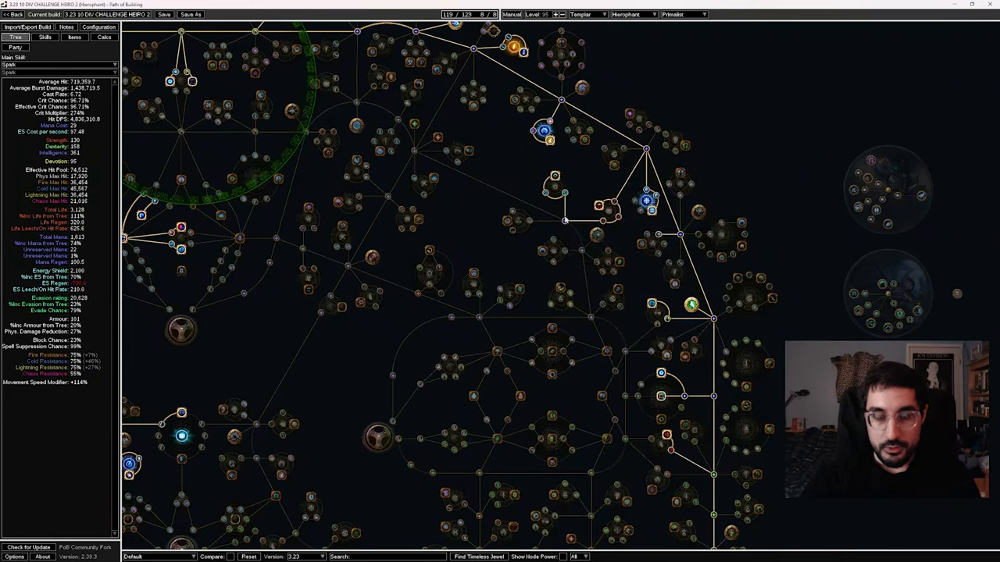
pyautogui.moveTo(625, 182)
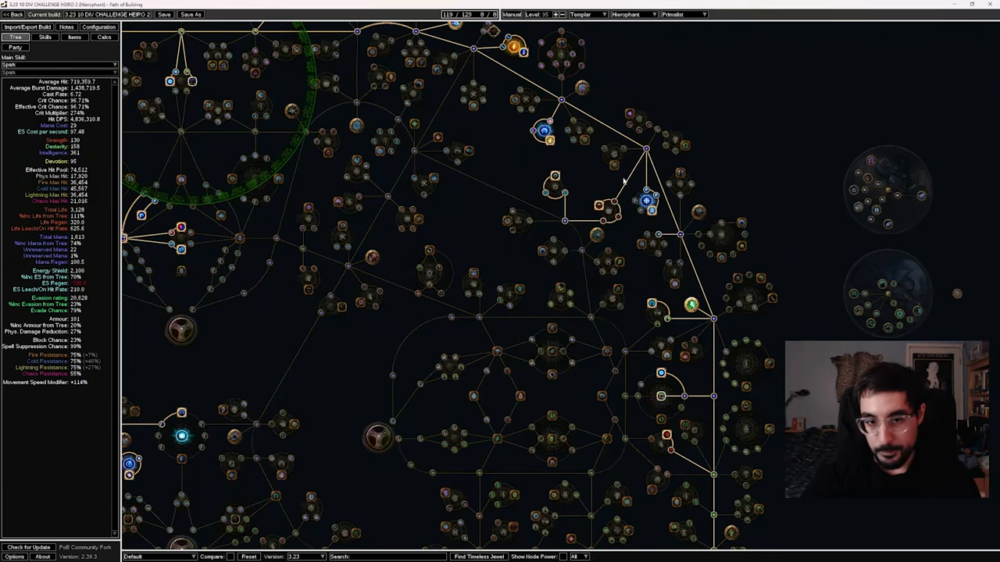
pyautogui.moveTo(647, 253)
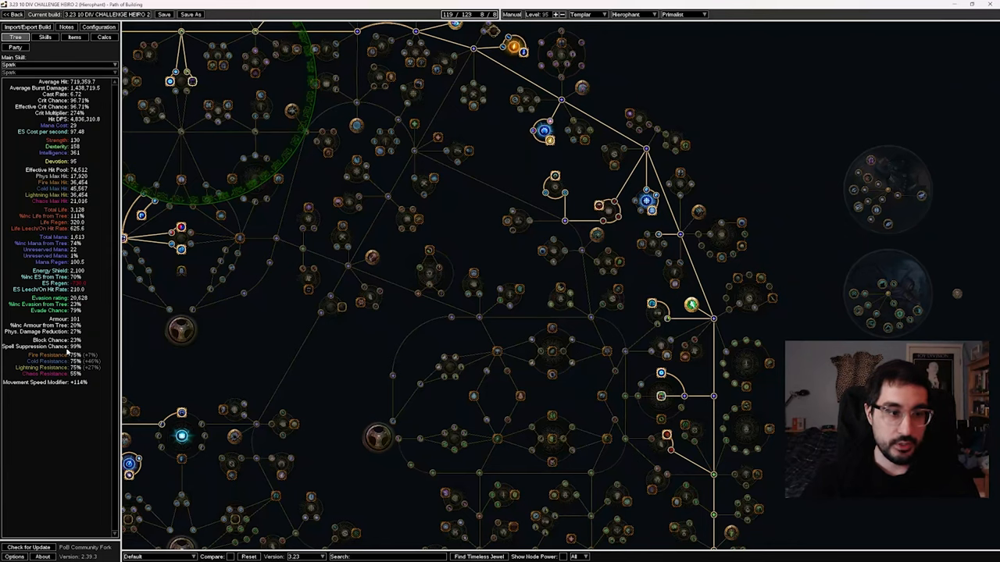
pyautogui.moveTo(726, 205)
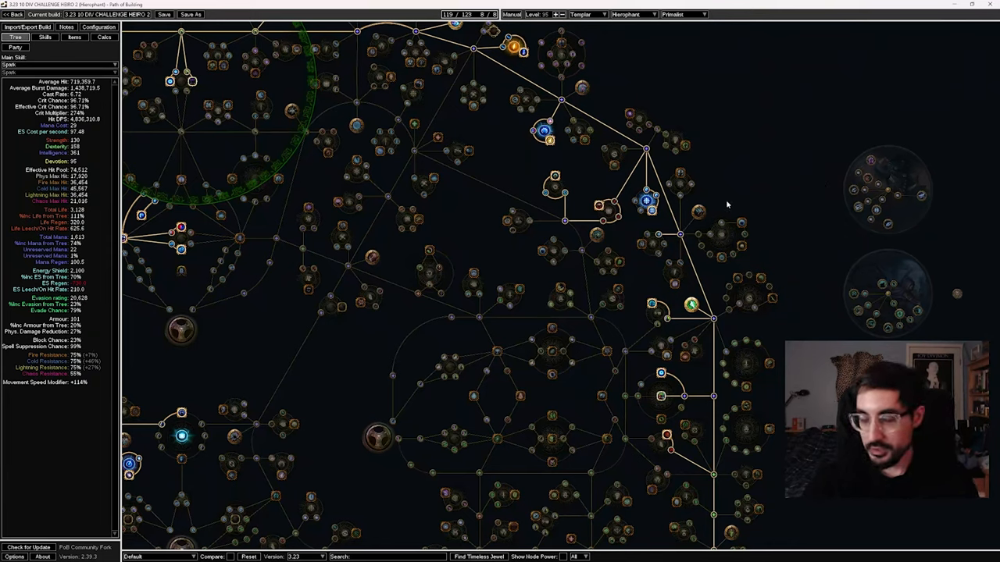
pyautogui.moveTo(647, 202)
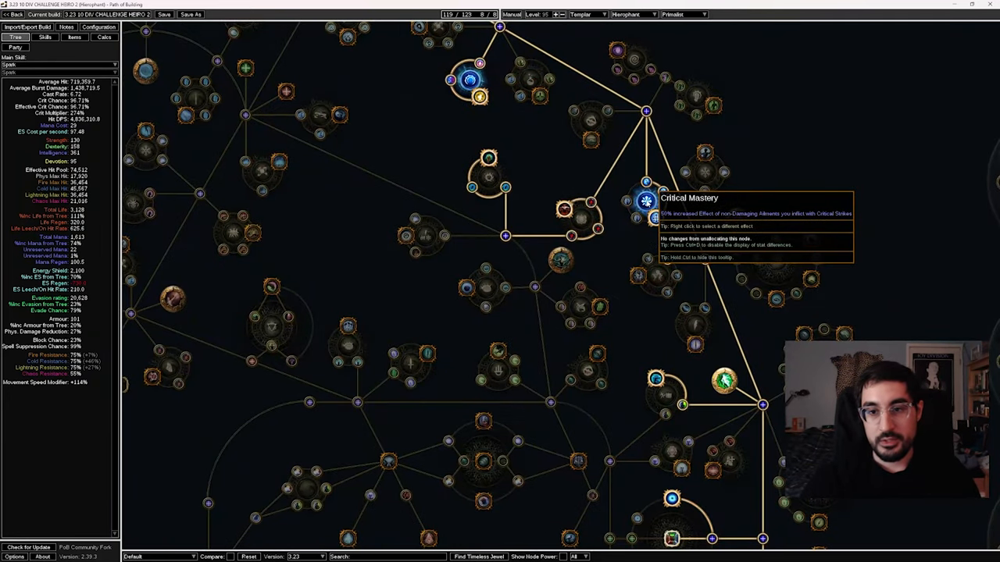
pyautogui.moveTo(571, 189)
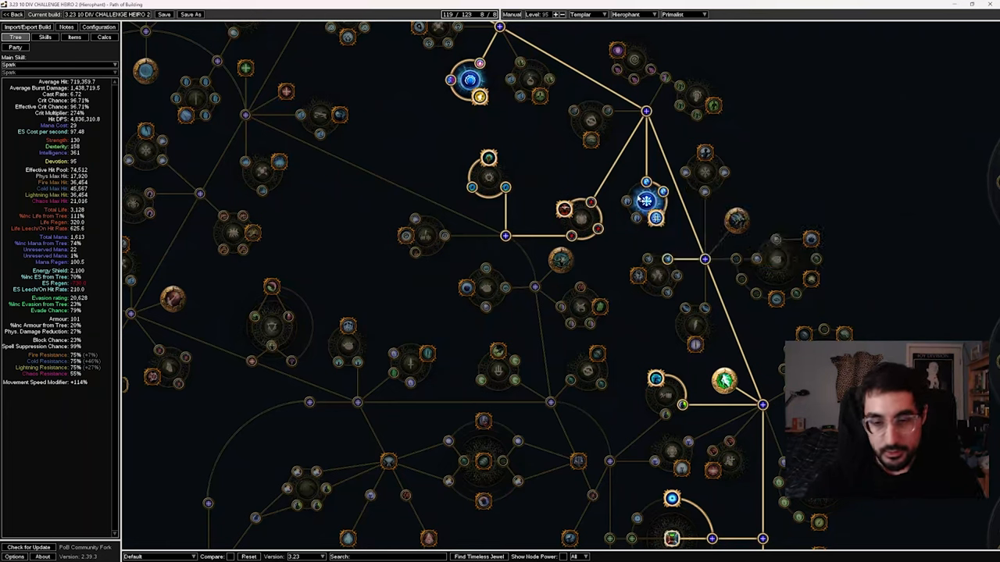
pyautogui.moveTo(647, 200)
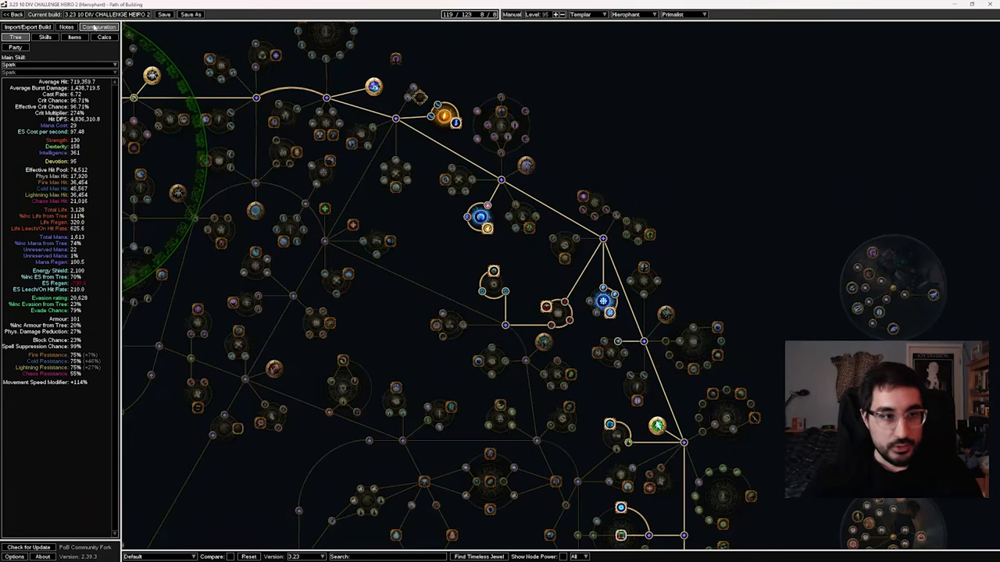
# - Review the build's Configuration and Items, then return to the Tree view
pyautogui.click(98, 27)
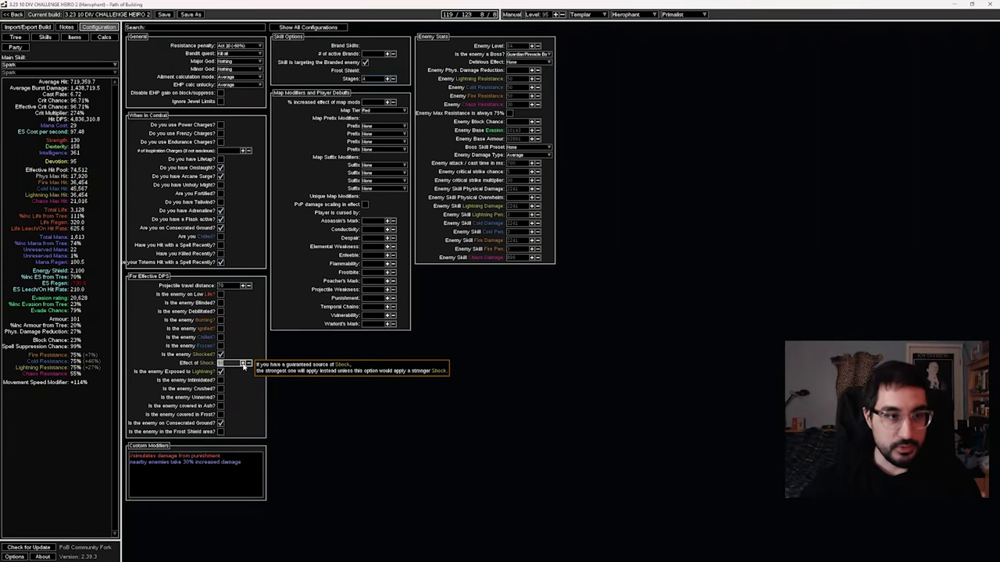
pyautogui.click(75, 38)
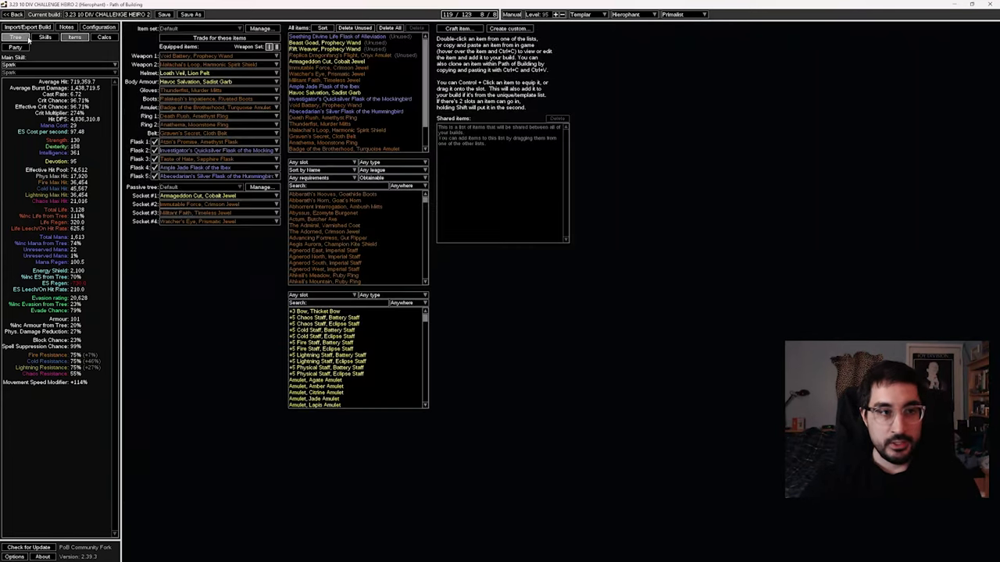
pyautogui.click(15, 38)
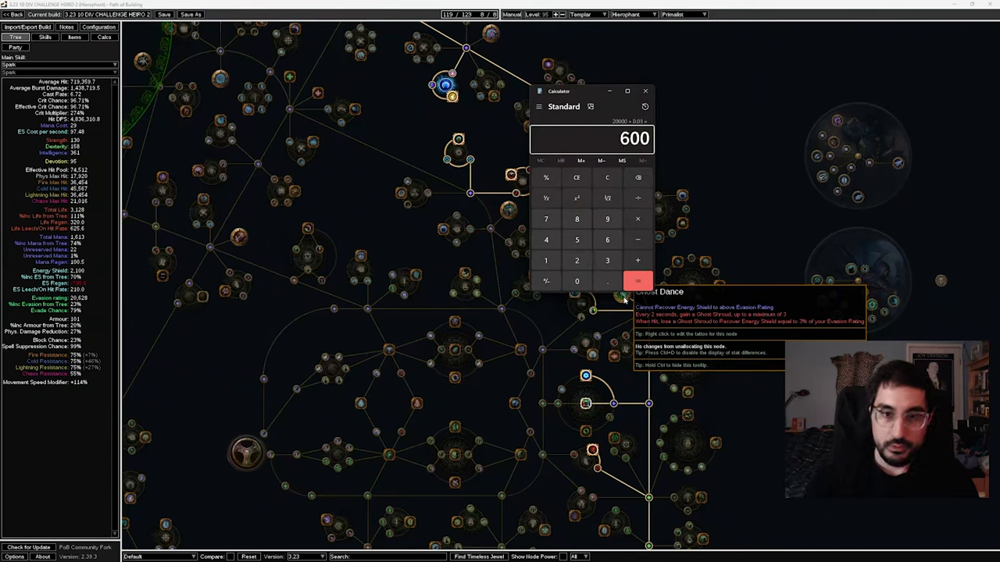
pyautogui.click(645, 90)
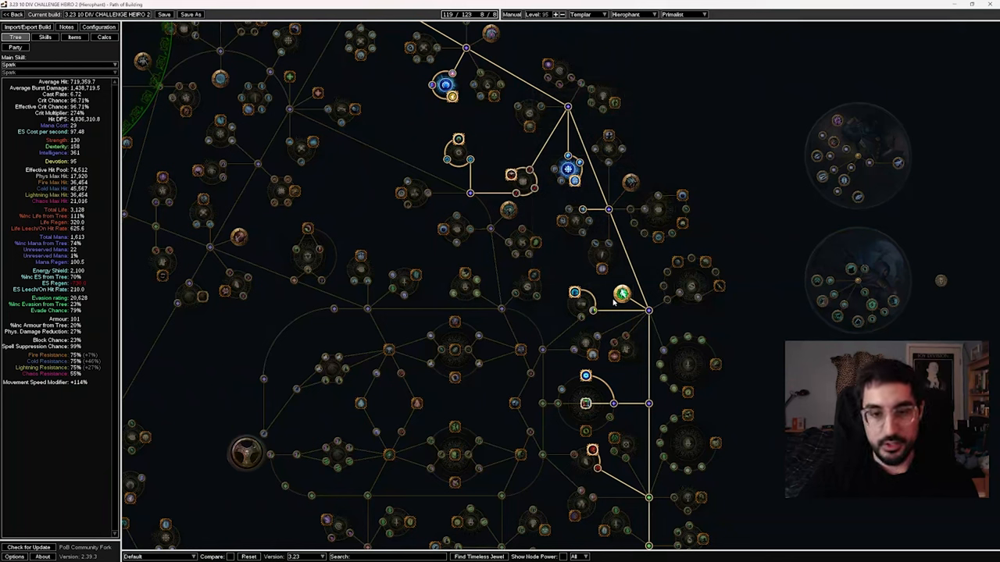
pyautogui.moveTo(622, 293)
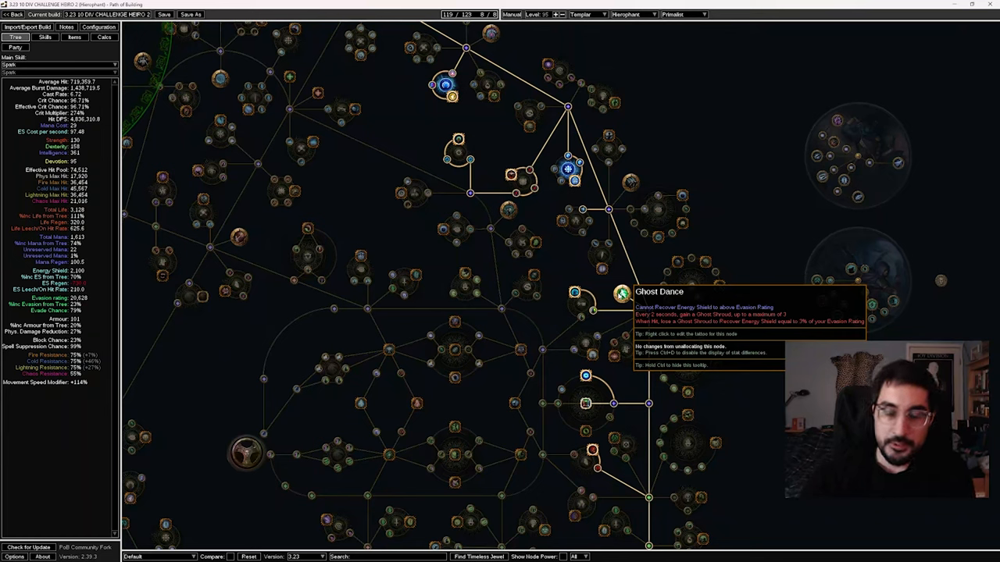
pyautogui.moveTo(575, 294)
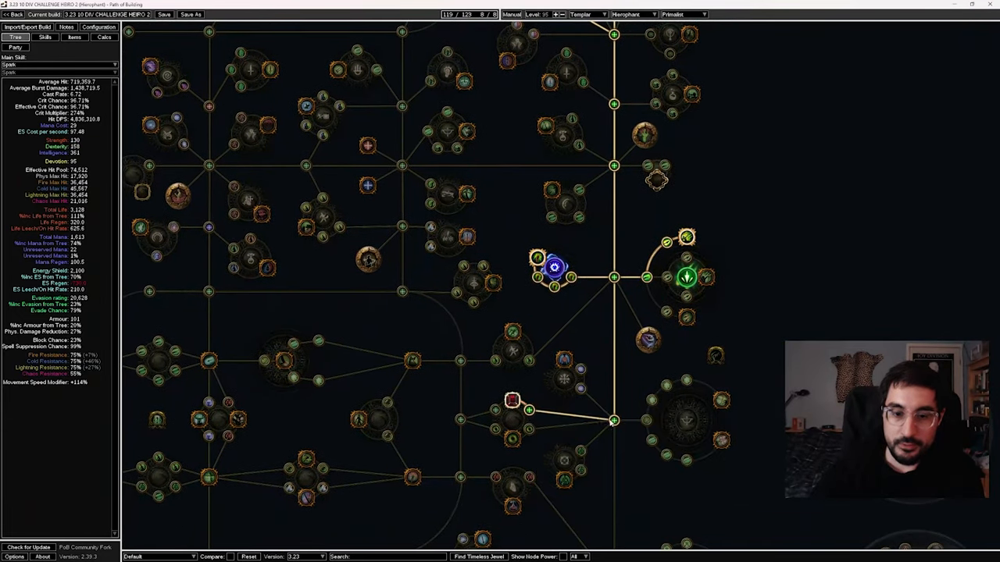
pyautogui.moveTo(528, 409)
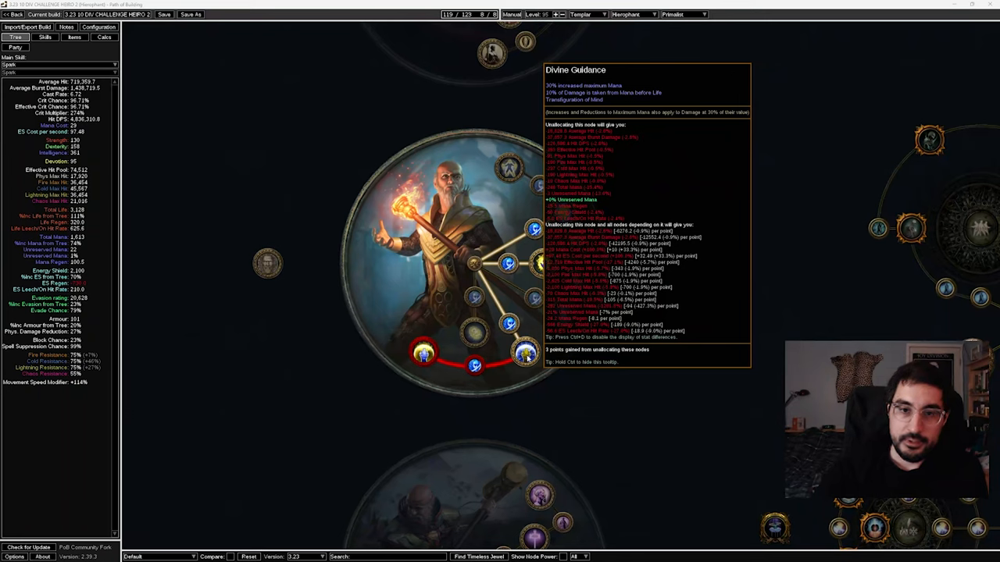
pyautogui.moveTo(421, 353)
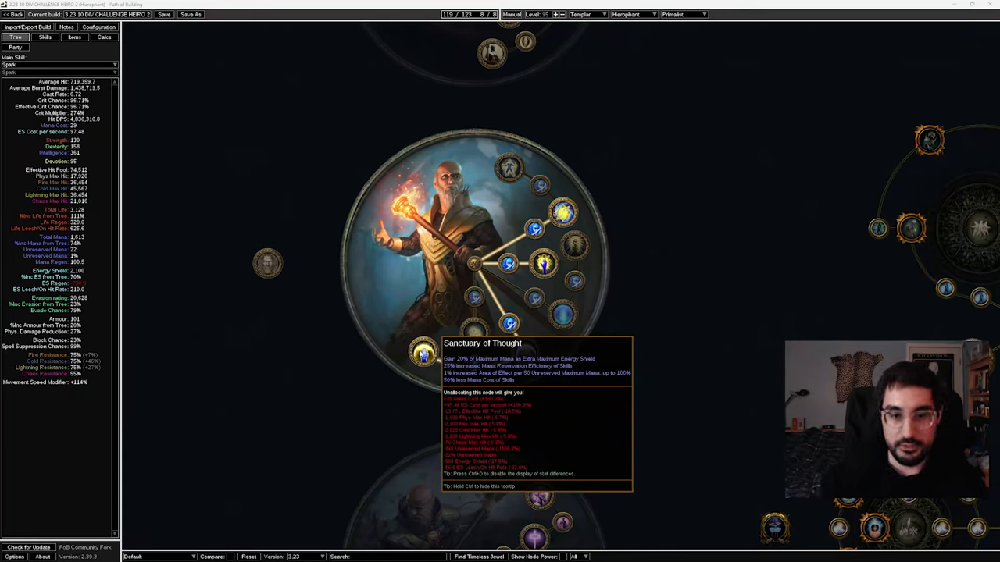
pyautogui.moveTo(544, 262)
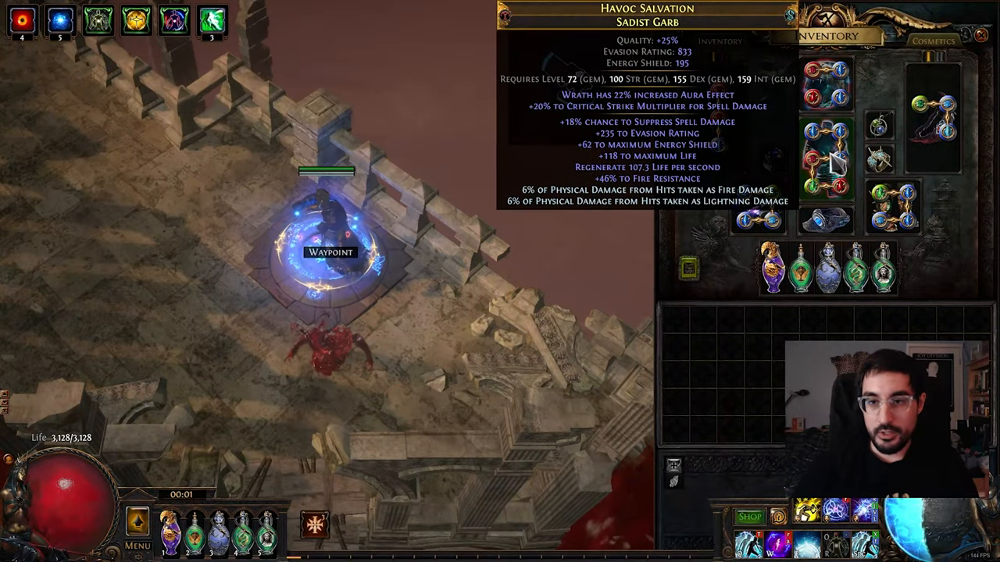
pyautogui.moveTo(781, 491)
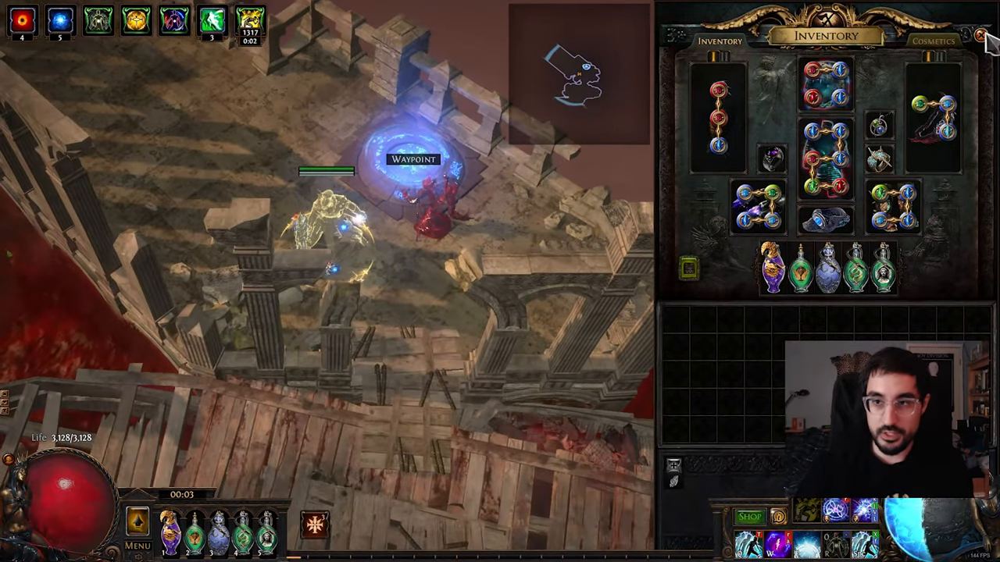
# - Activate the guard skill bubble and toggle the inventory while on the walkway
pyautogui.click(982, 36)
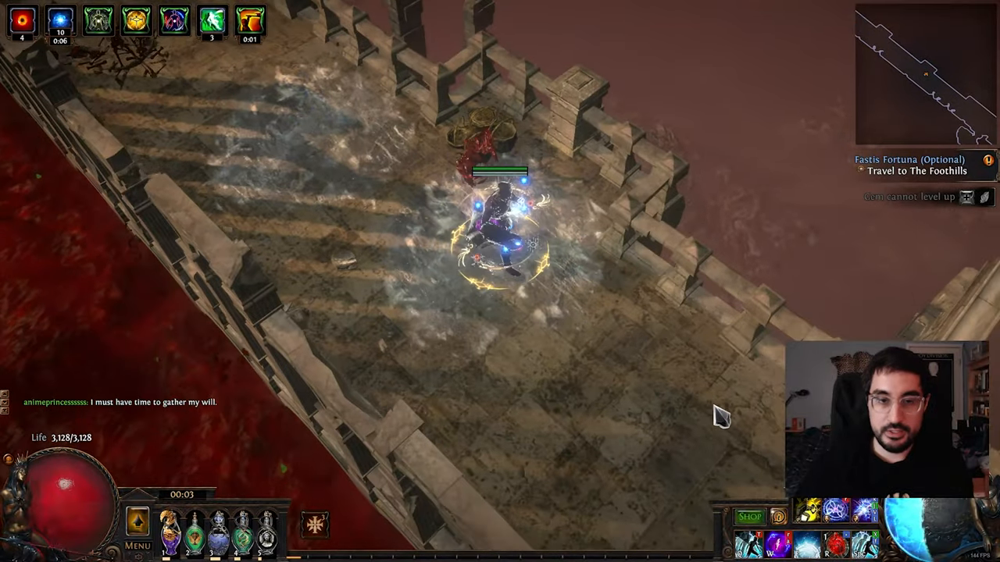
pyautogui.press('i')
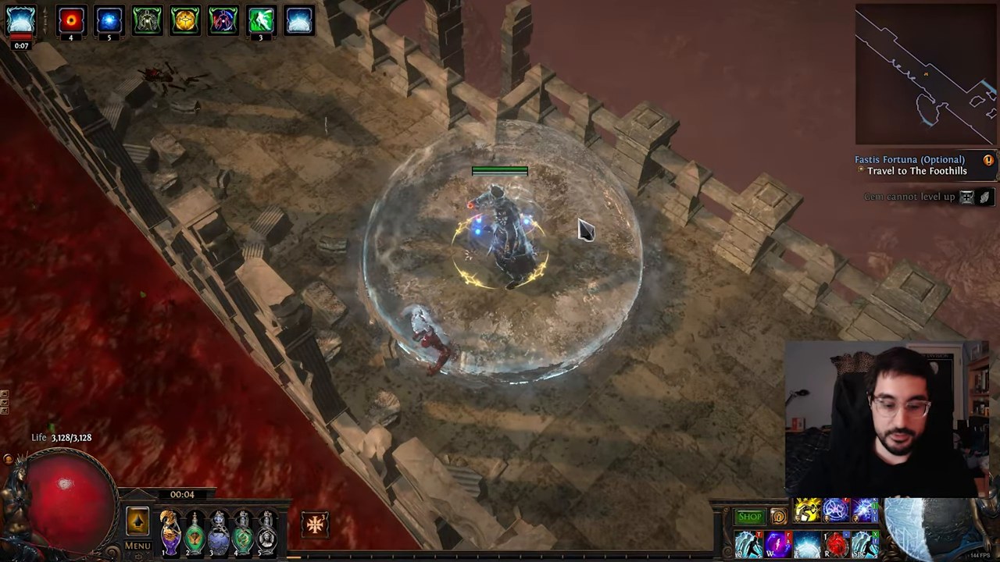
pyautogui.press('i')
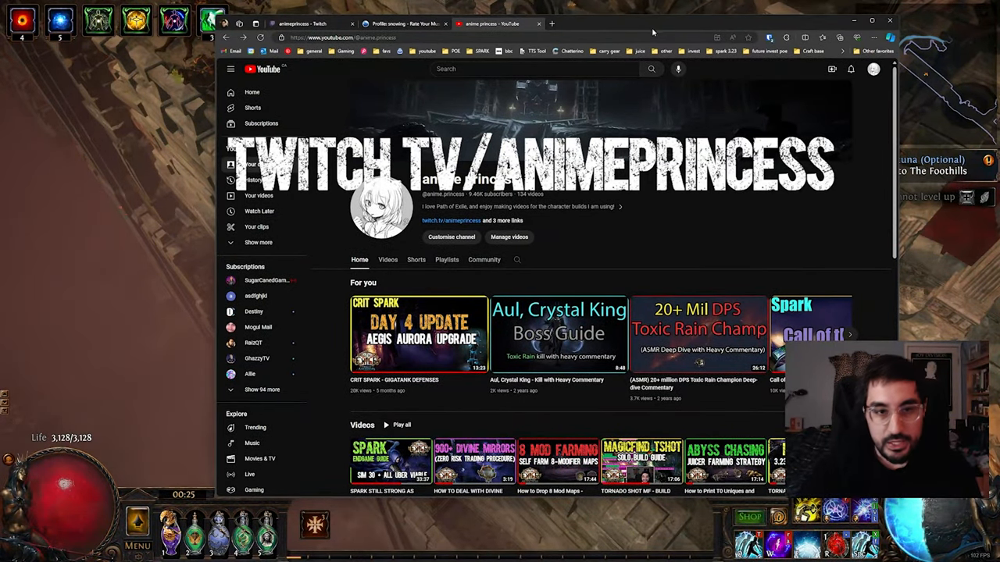
# - Scroll down the channel page toward the 3.23 Crit Spark content playlist
pyautogui.scroll(-3)
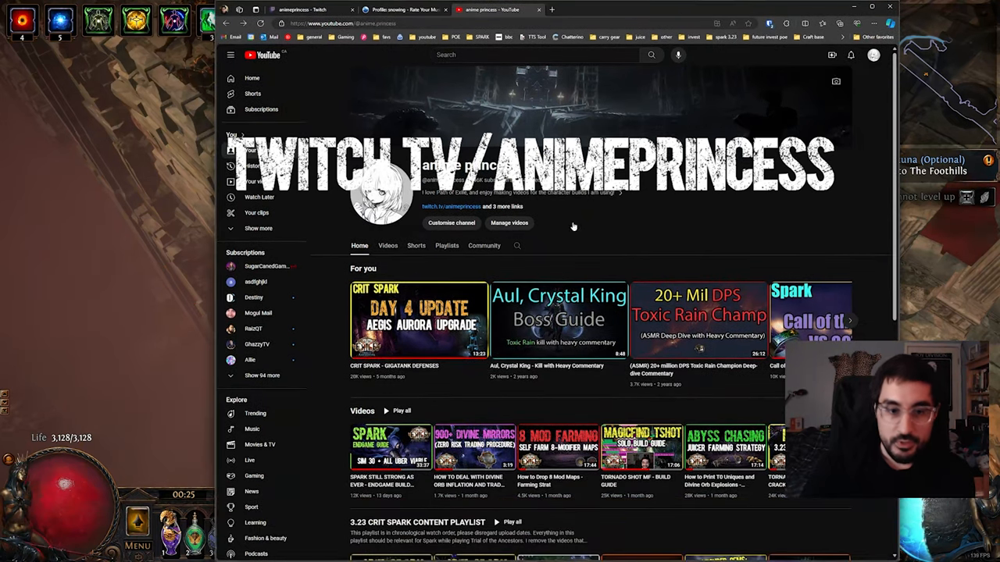
pyautogui.scroll(-3)
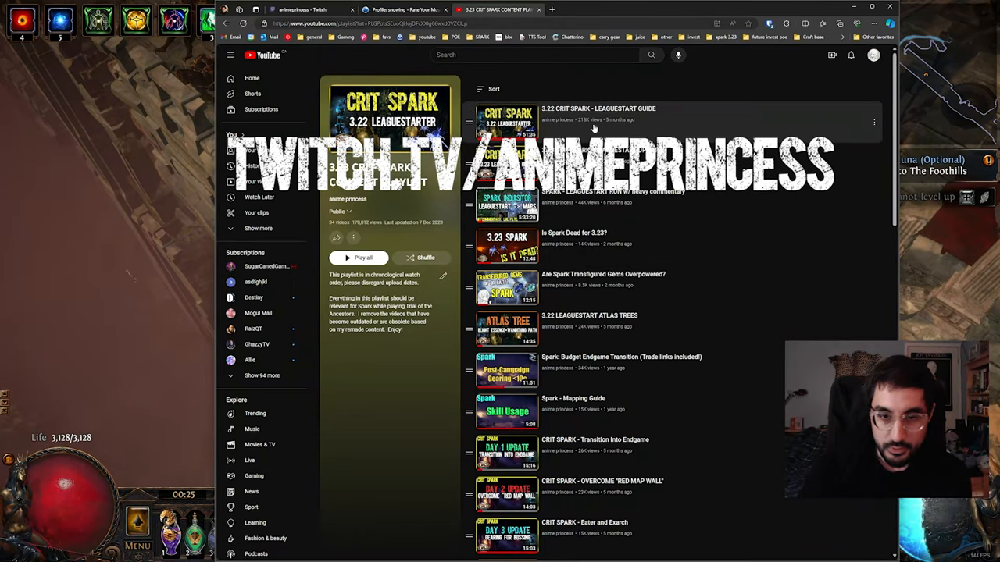
pyautogui.scroll(-3)
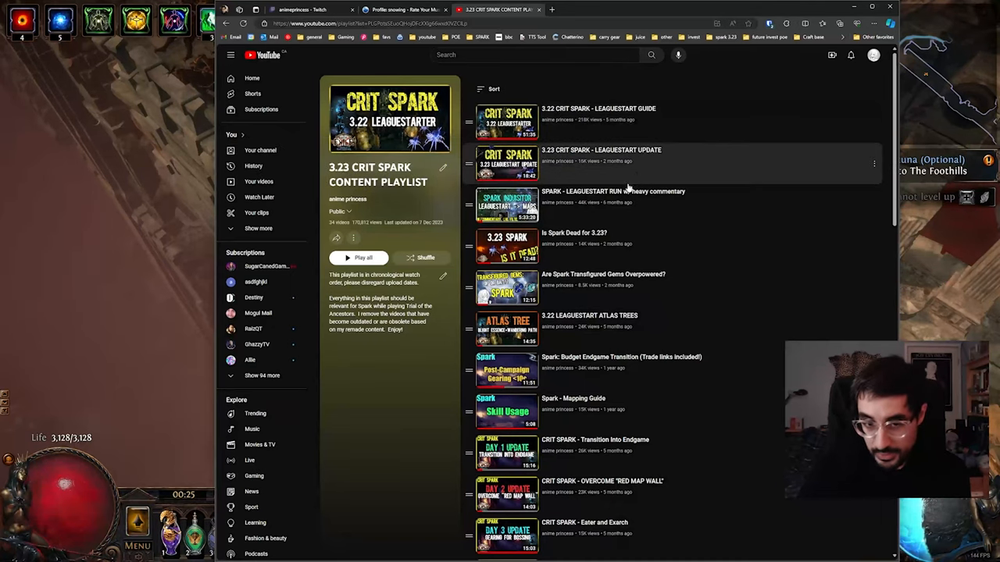
pyautogui.scroll(-3)
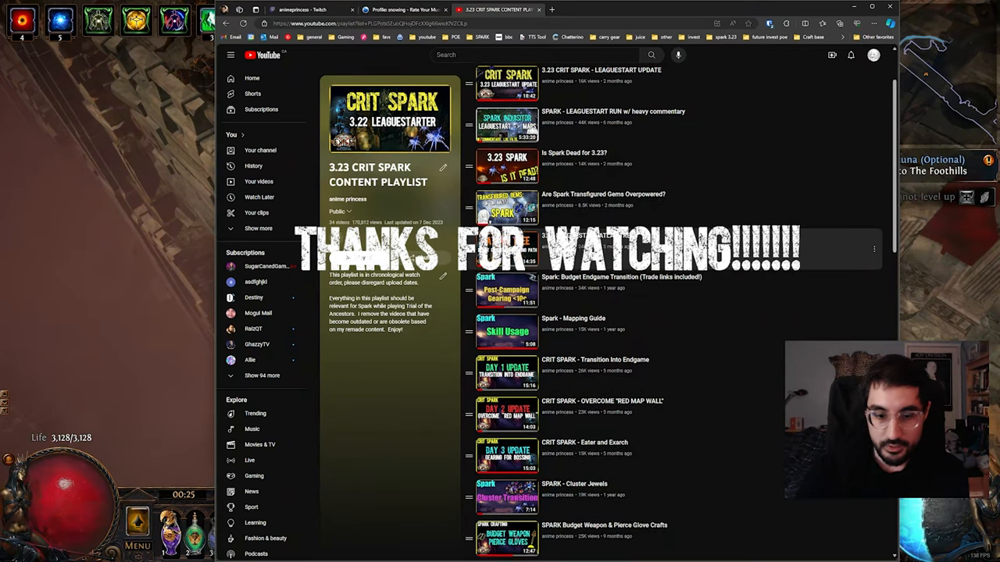
pyautogui.scroll(-3)
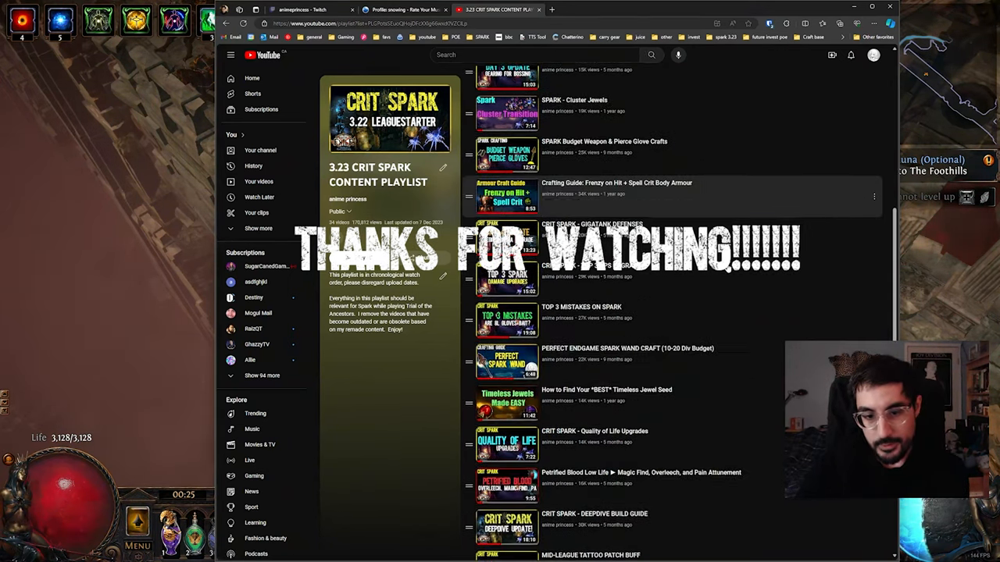
pyautogui.scroll(-3)
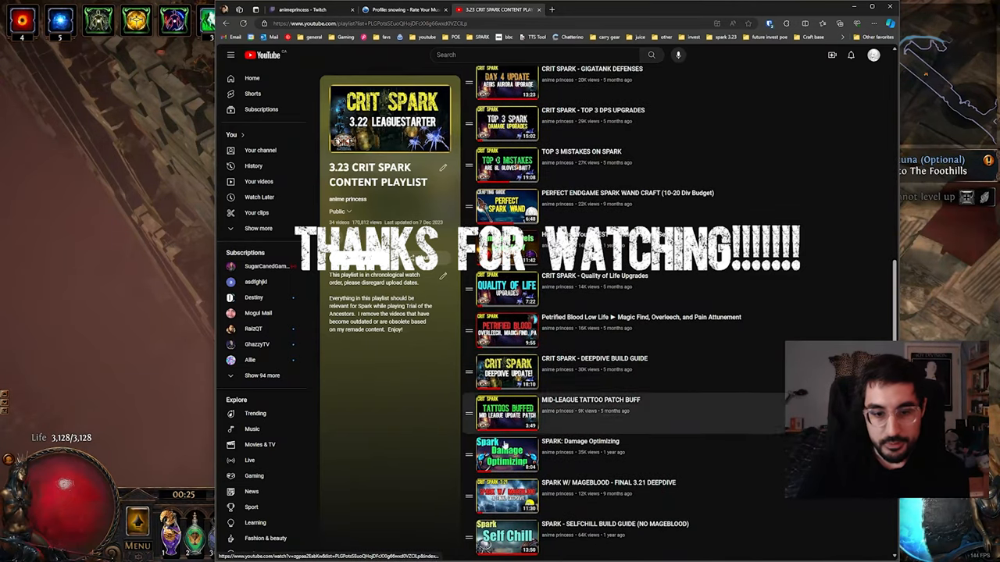
pyautogui.scroll(-3)
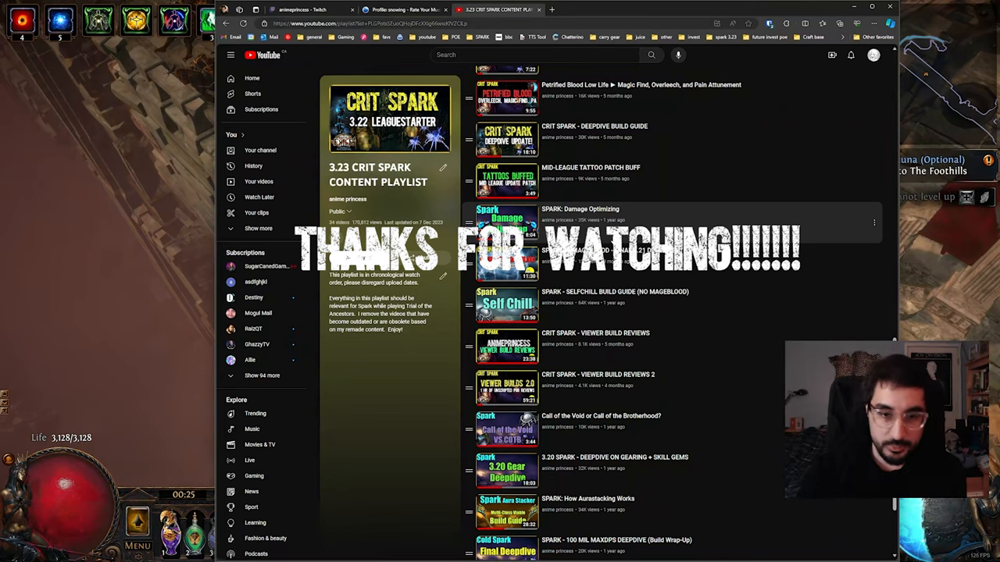
pyautogui.scroll(-3)
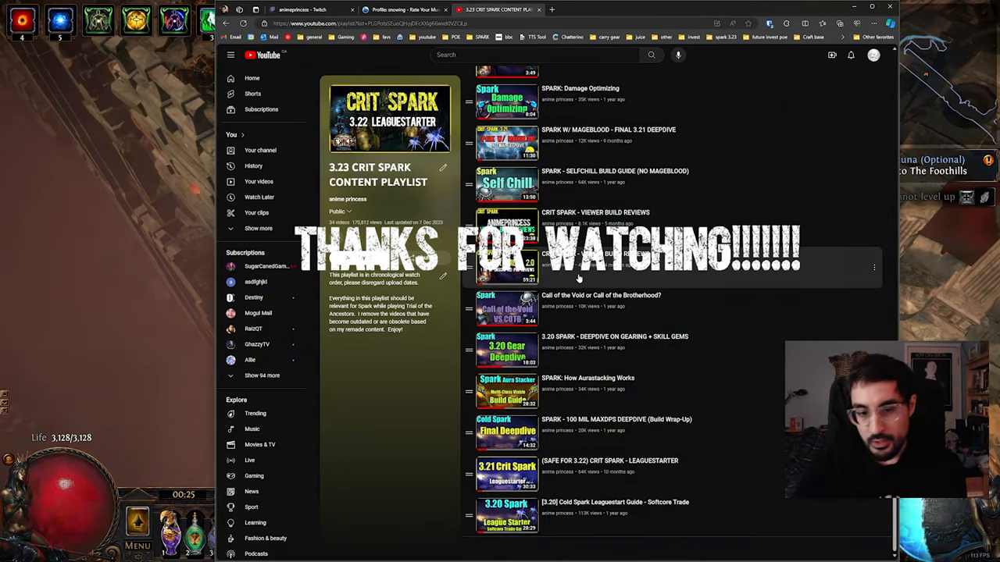